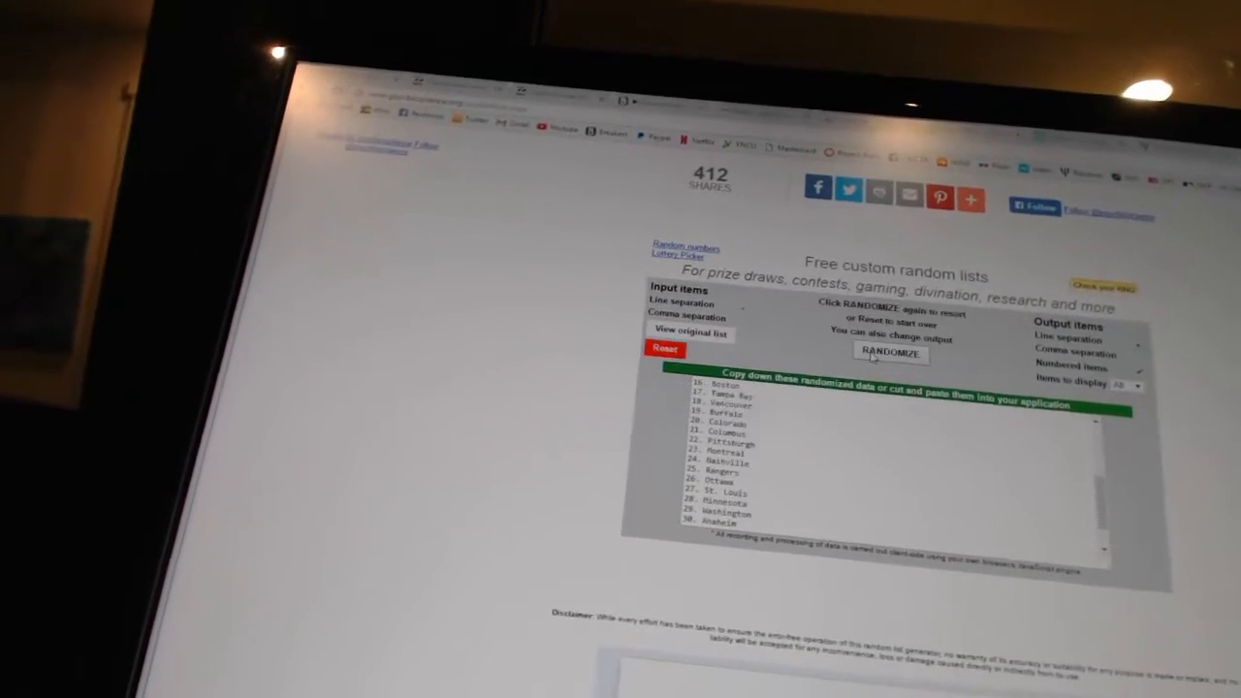
Step: Reshuffle the team names into a fresh random order with Randomize
click(887, 353)
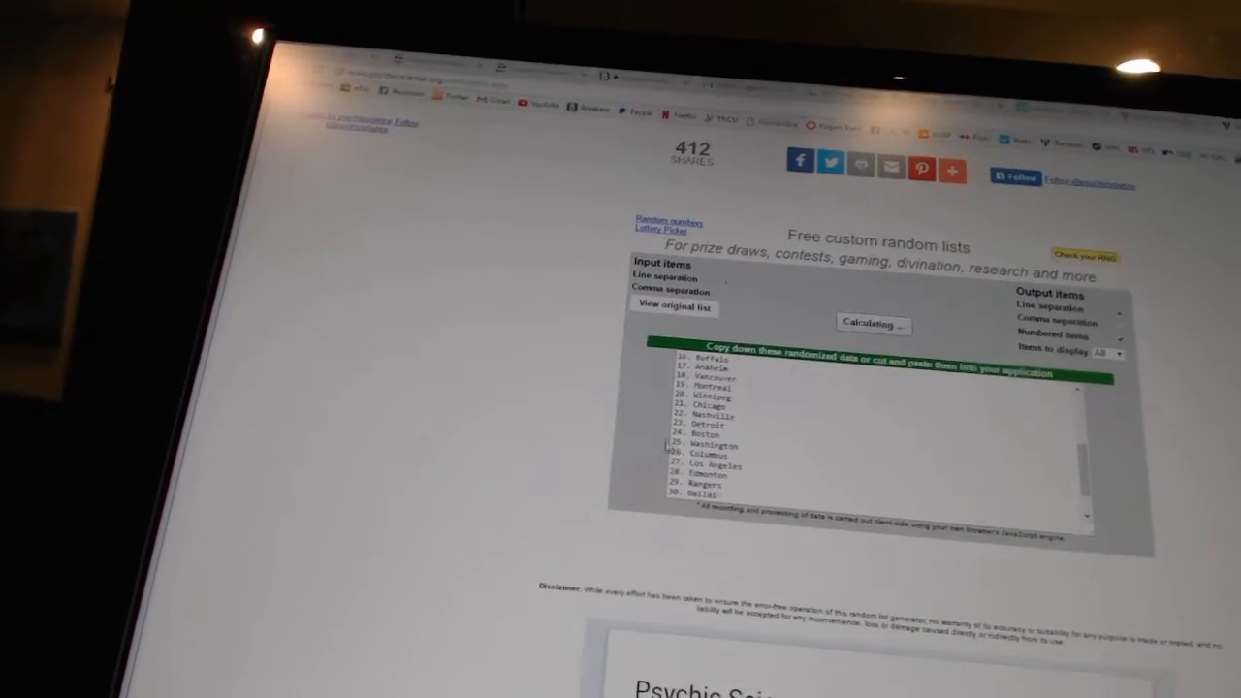